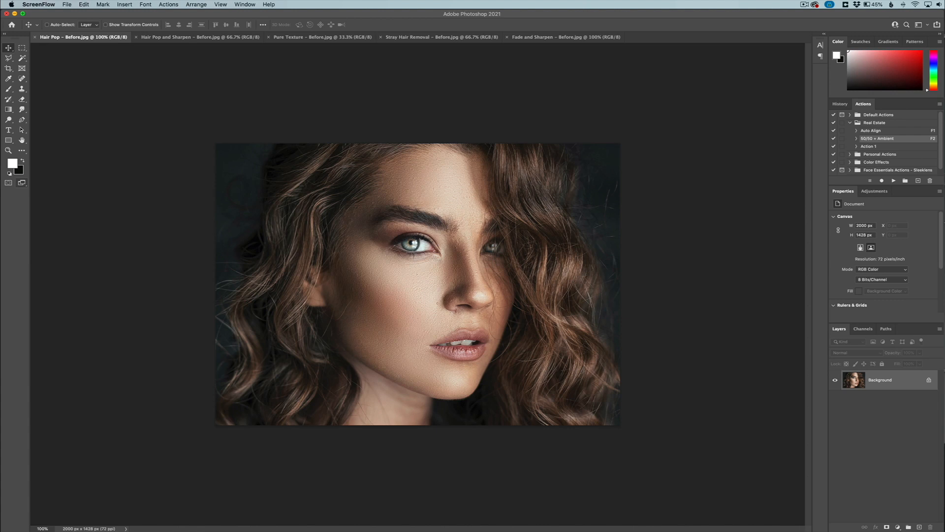
mouse_move(526, 253)
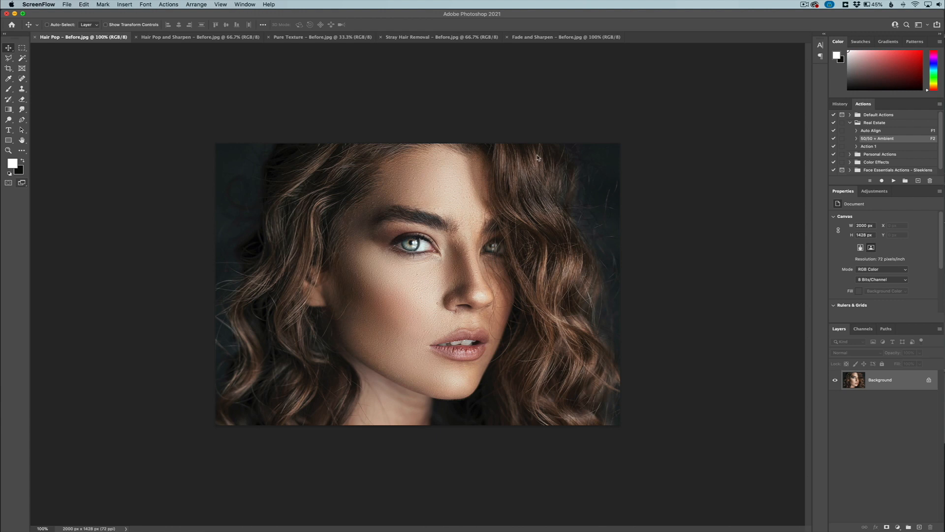
mouse_move(523, 228)
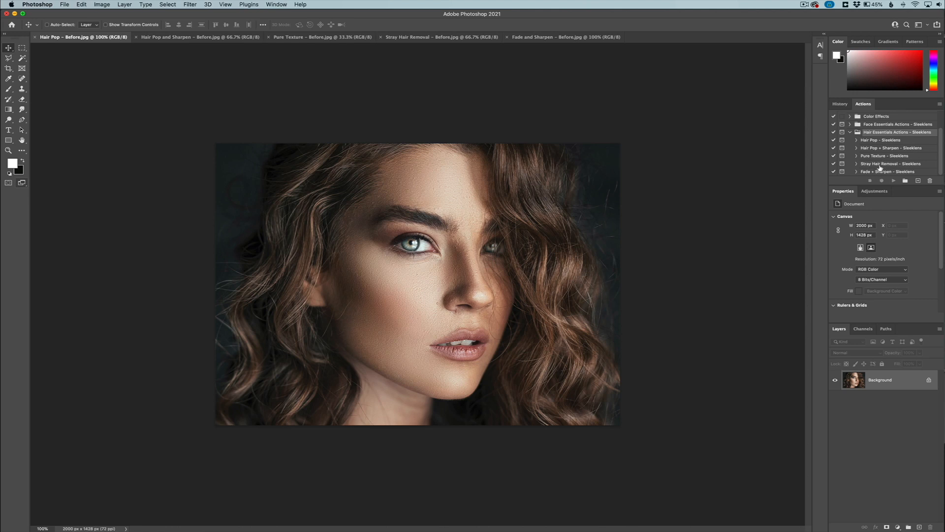
Run the Hair Pop action on the brown-haired portrait and dismiss its completion message.
left_click(880, 139)
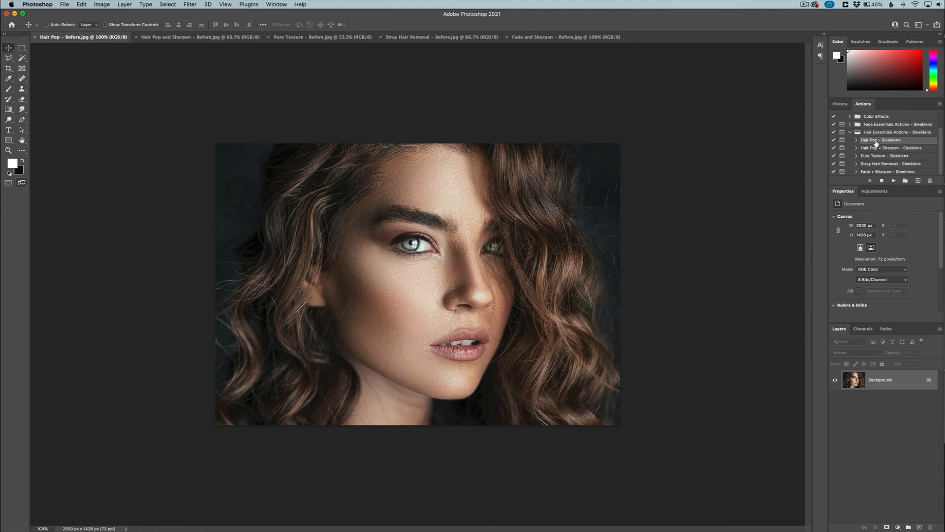
mouse_move(899, 313)
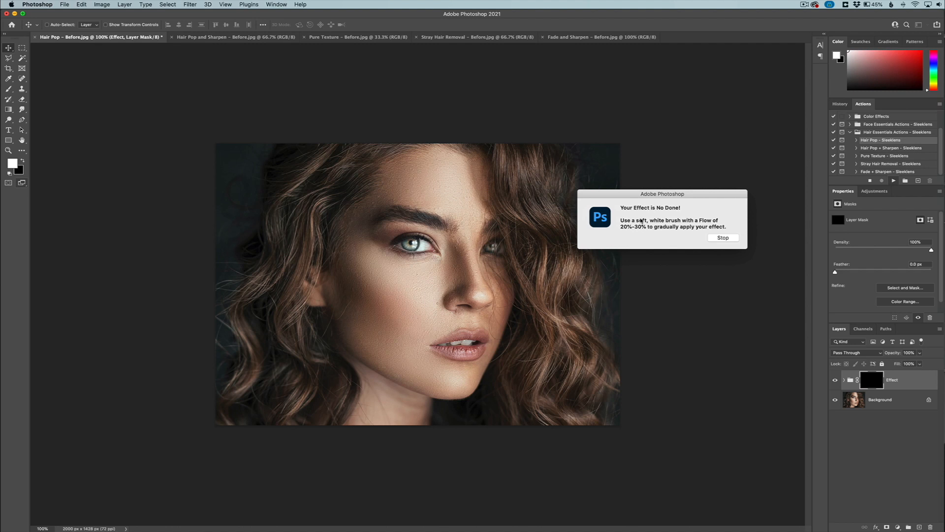
left_click(722, 237)
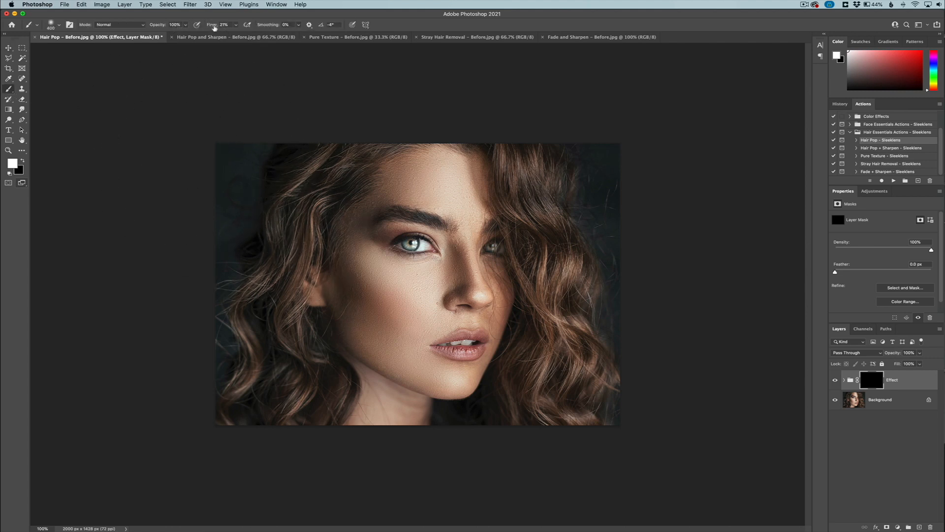
Brush the Hair Pop effect into the brown curls at 20% flow, then move to the black-curly-hair portrait.
left_click(225, 25)
type("20")
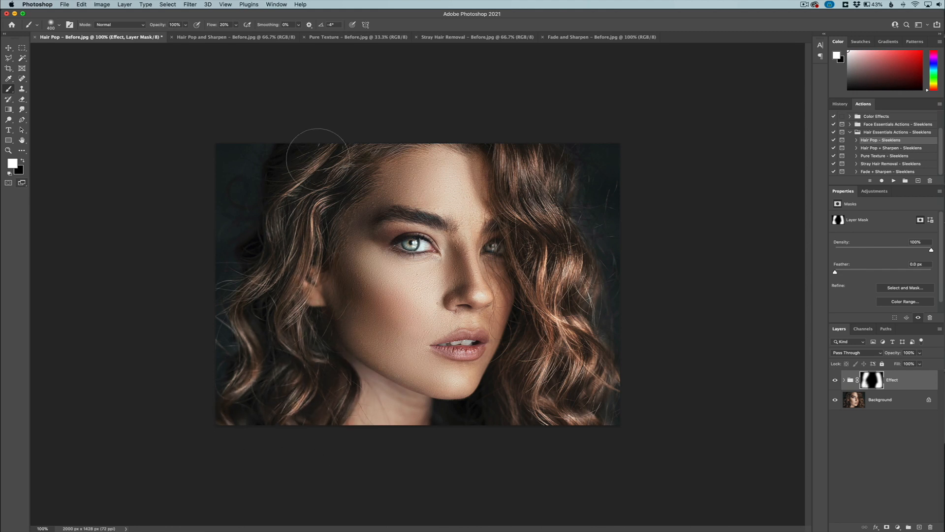
left_click_drag(316, 157, 259, 420)
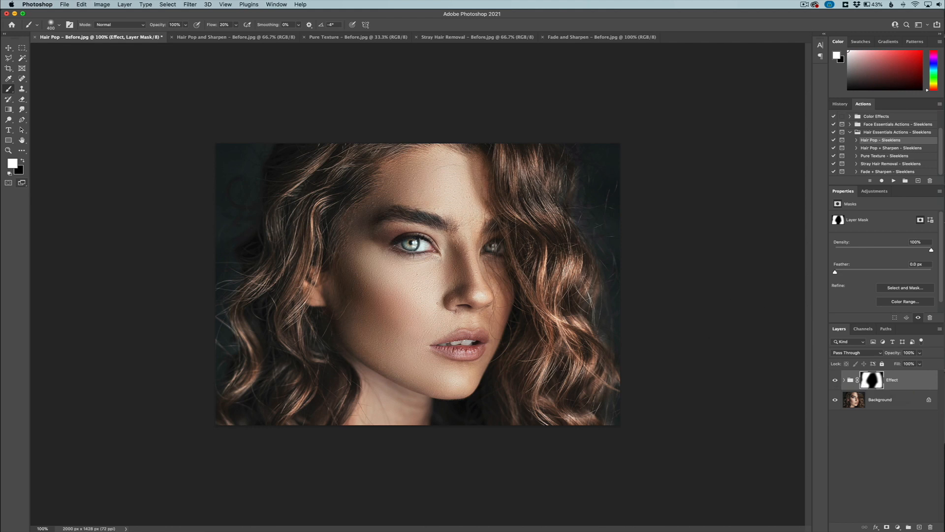
left_click(357, 37)
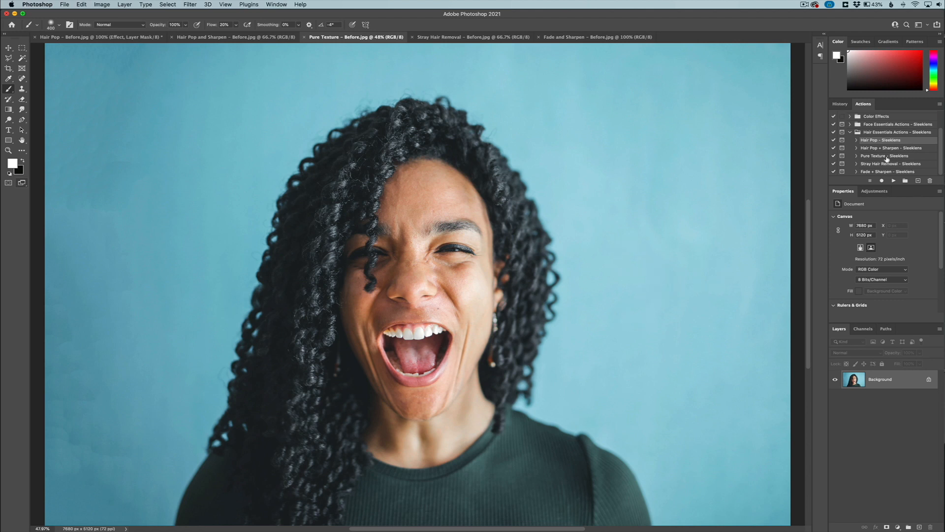
Run the texture action on the black-curly-hair portrait and dismiss its finished message.
left_click(883, 156)
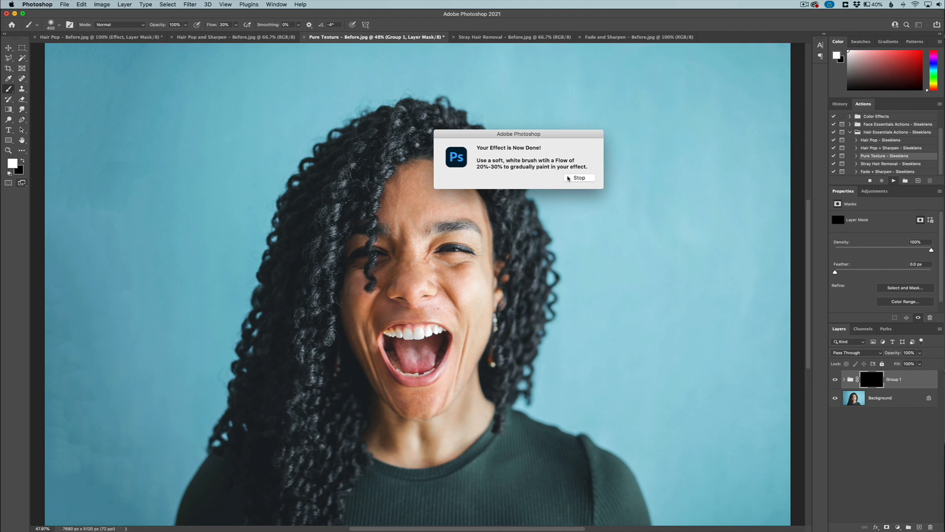
left_click(579, 178)
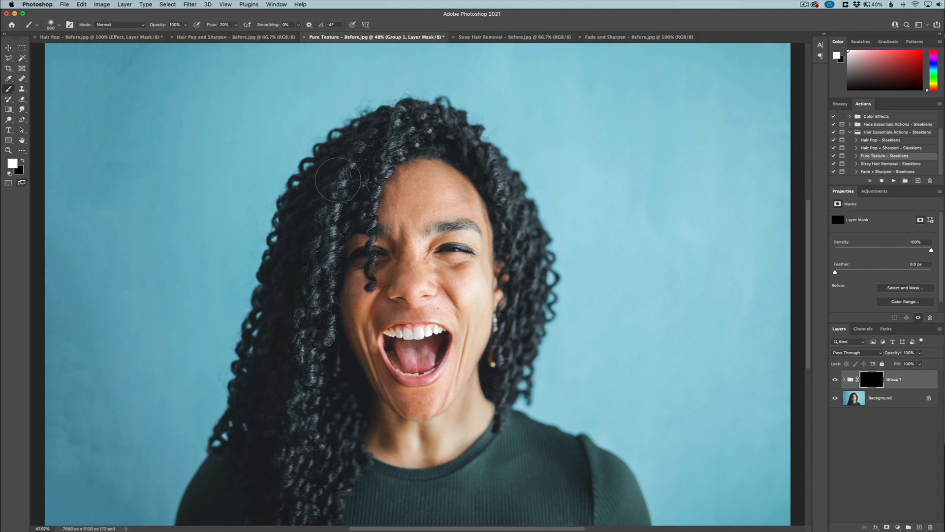
mouse_move(370, 158)
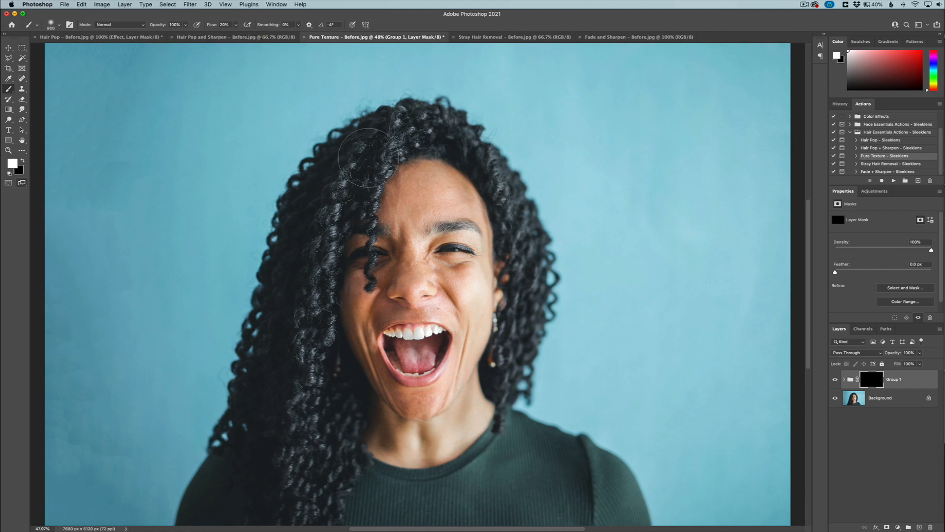
Paint texture into the left and lower curls via Group 1's mask, comparing before and after.
left_click_drag(368, 160, 304, 380)
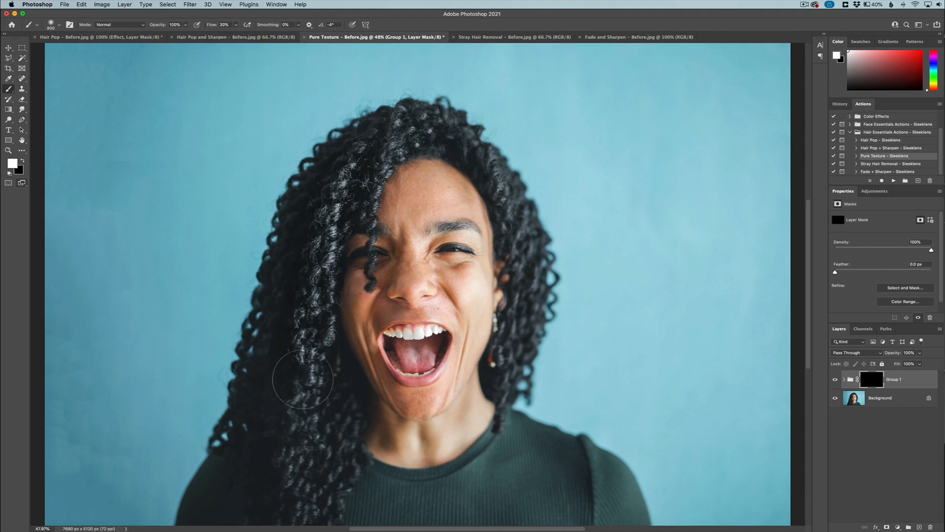
left_click_drag(303, 378, 307, 214)
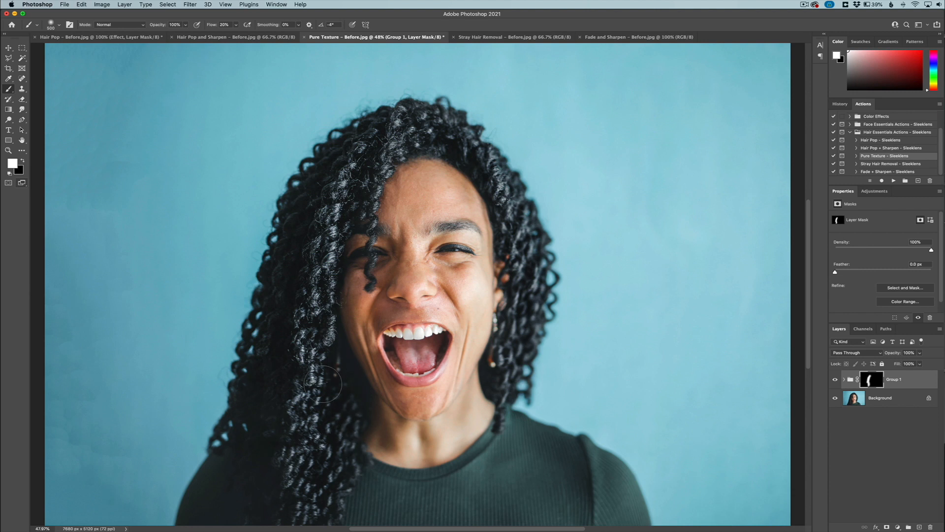
mouse_move(512, 361)
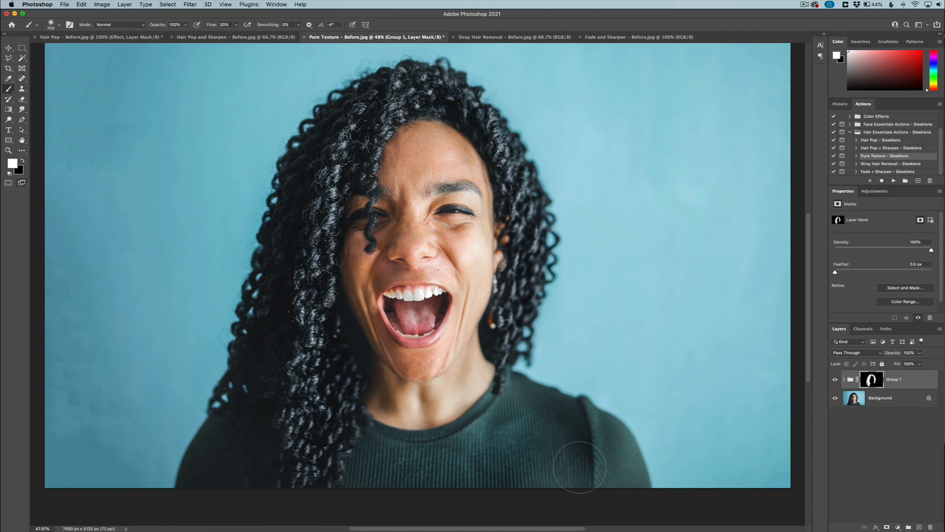
mouse_move(228, 465)
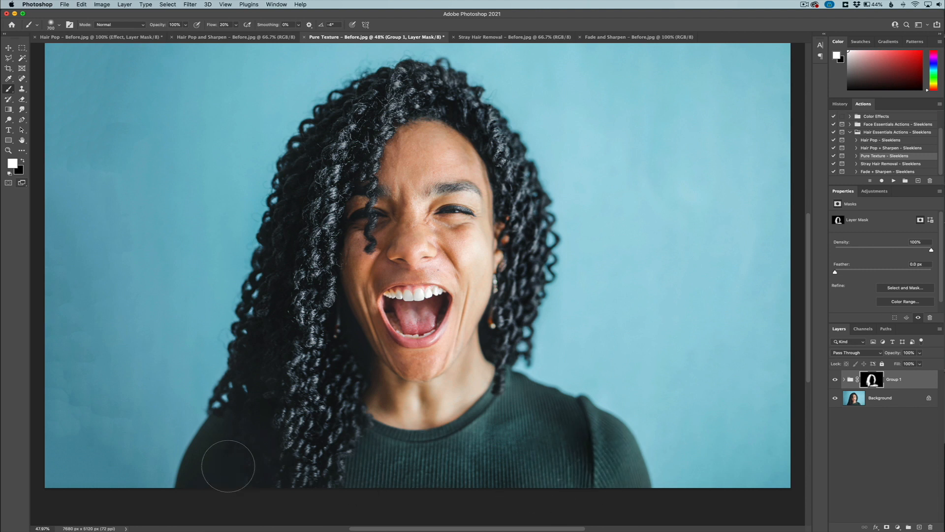
mouse_move(550, 427)
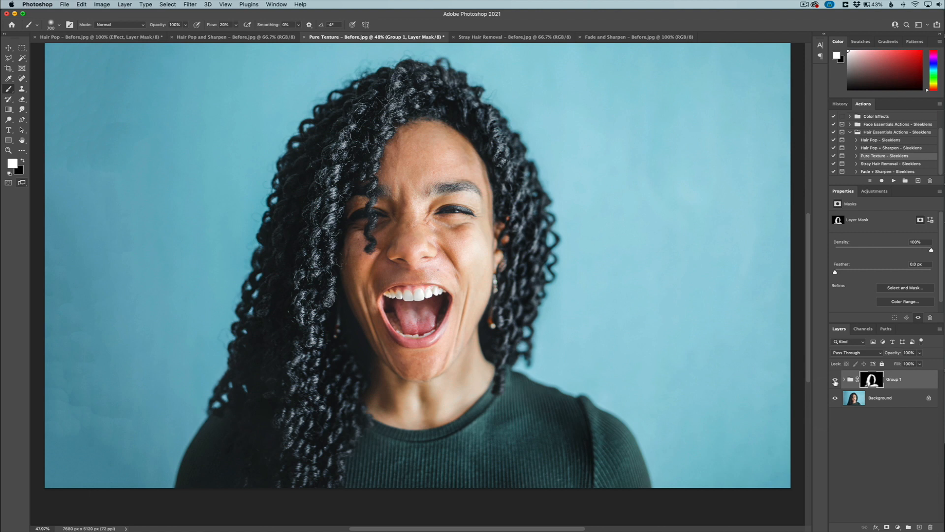
left_click(835, 382)
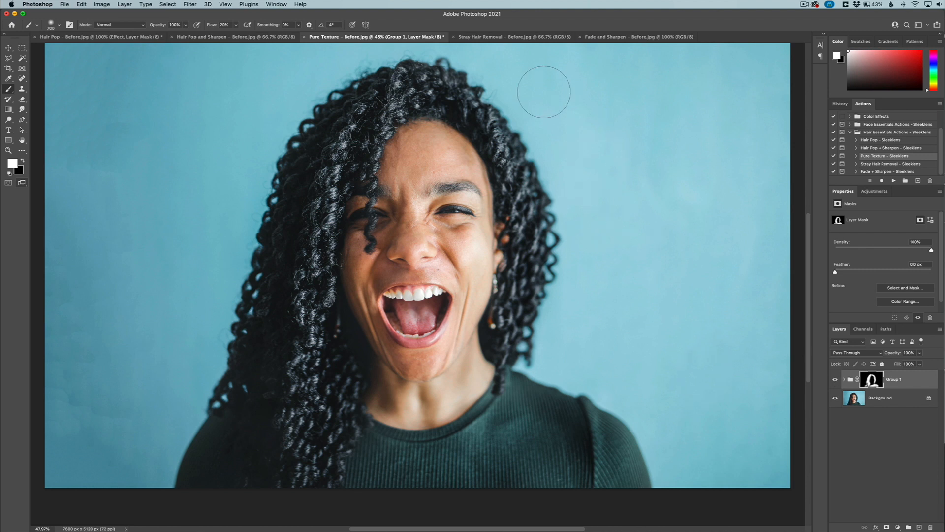
left_click(512, 37)
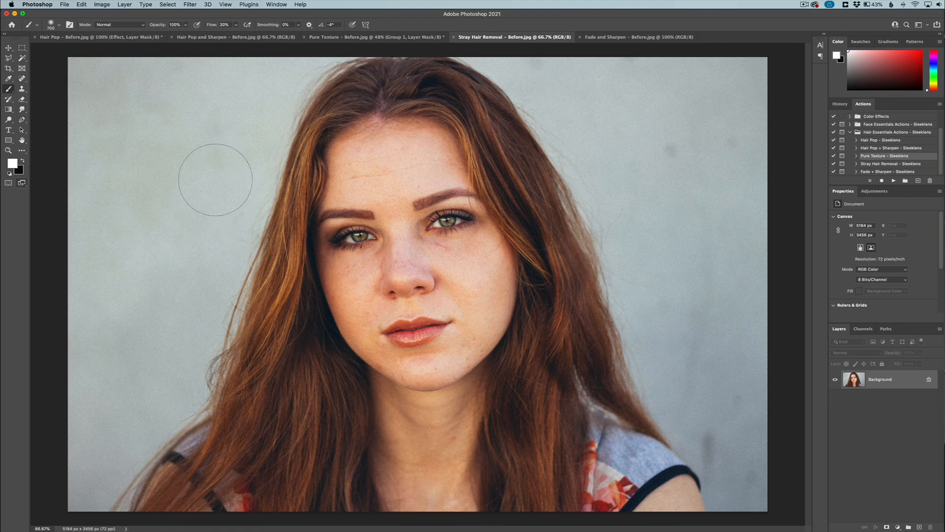
mouse_move(188, 229)
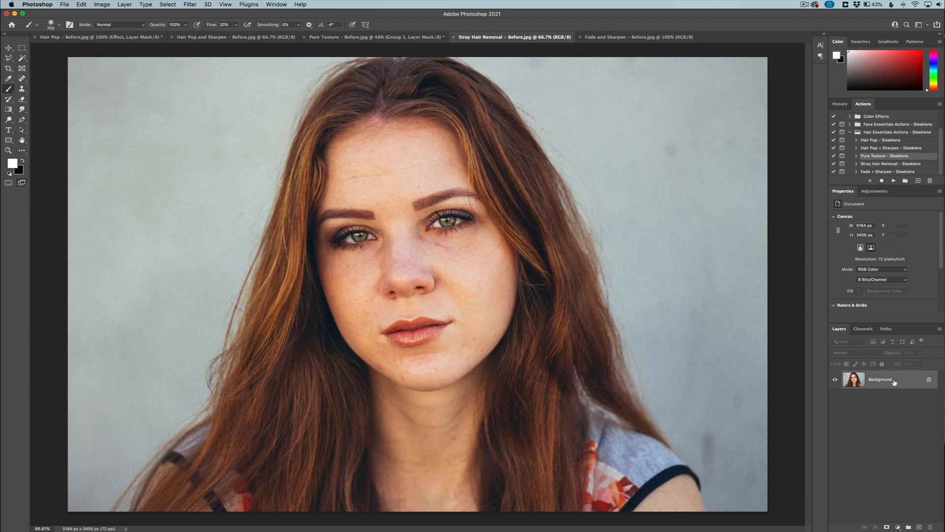
mouse_move(560, 159)
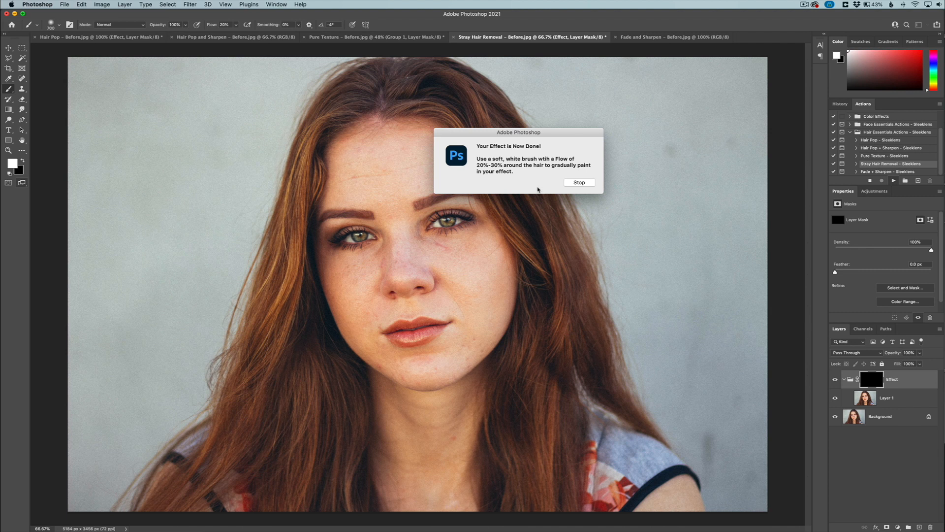
Move the 'Your Effect is Now Done!' message off the face and dismiss it.
left_click_drag(519, 131, 662, 167)
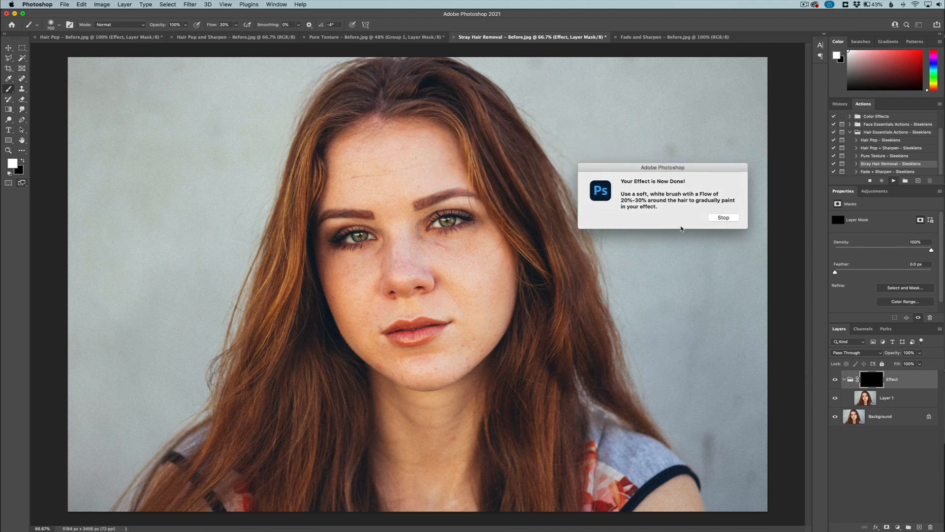
left_click(722, 218)
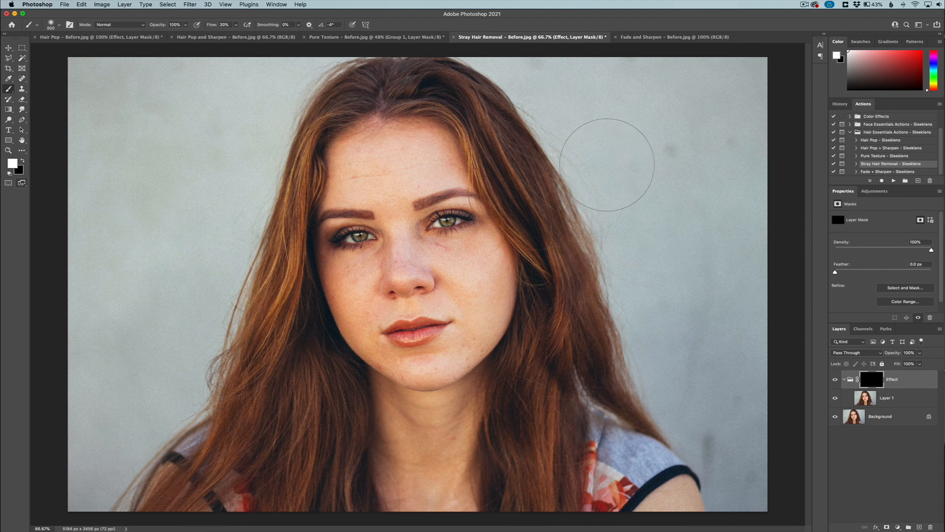
mouse_move(597, 168)
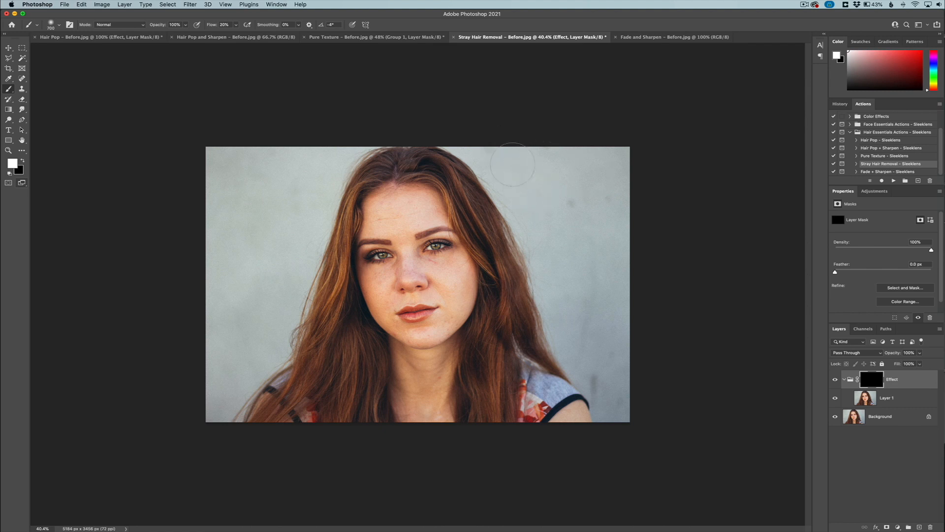
mouse_move(627, 184)
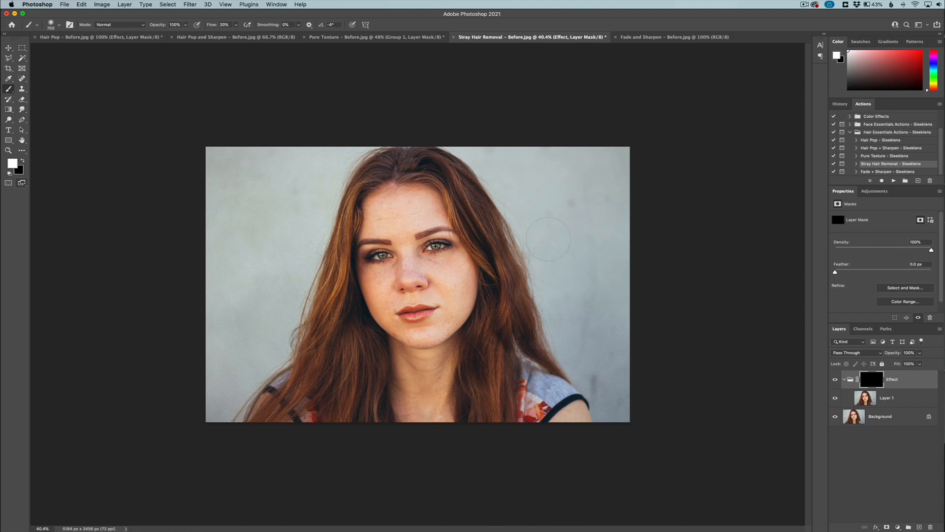
mouse_move(577, 290)
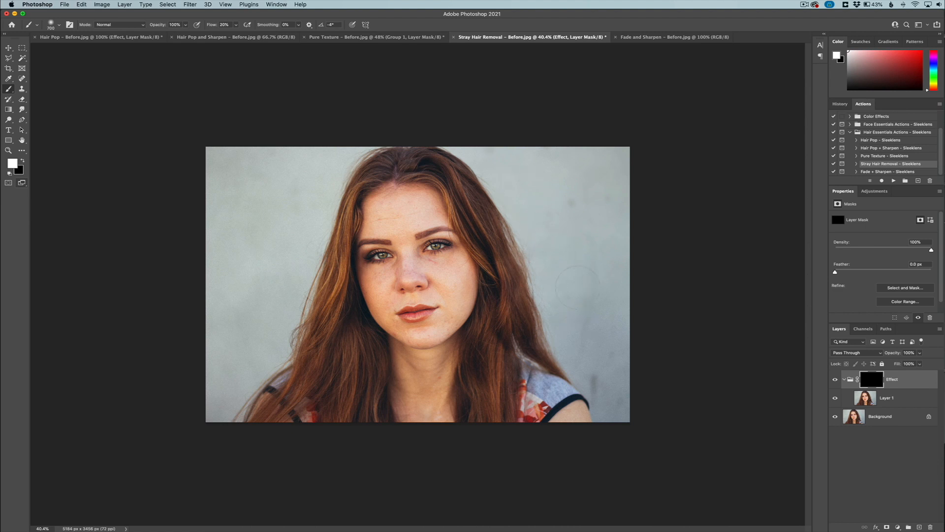
mouse_move(611, 278)
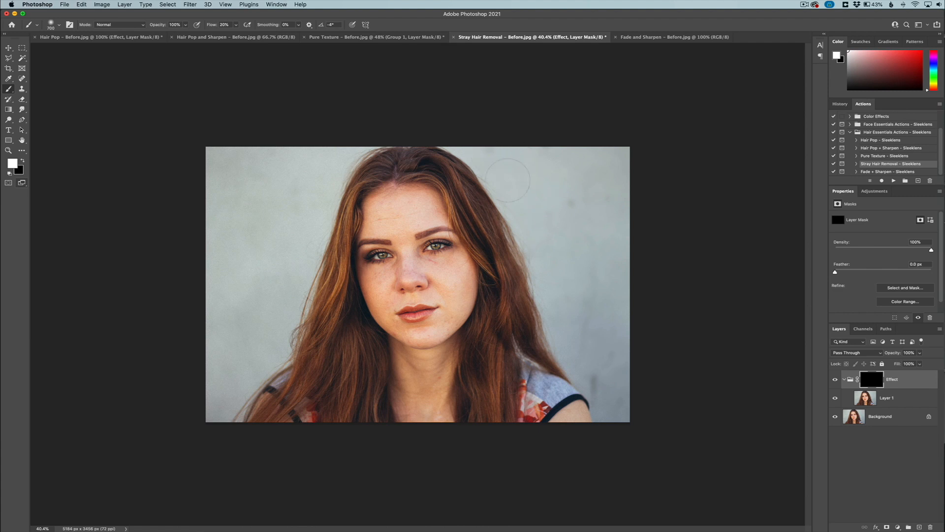
mouse_move(563, 268)
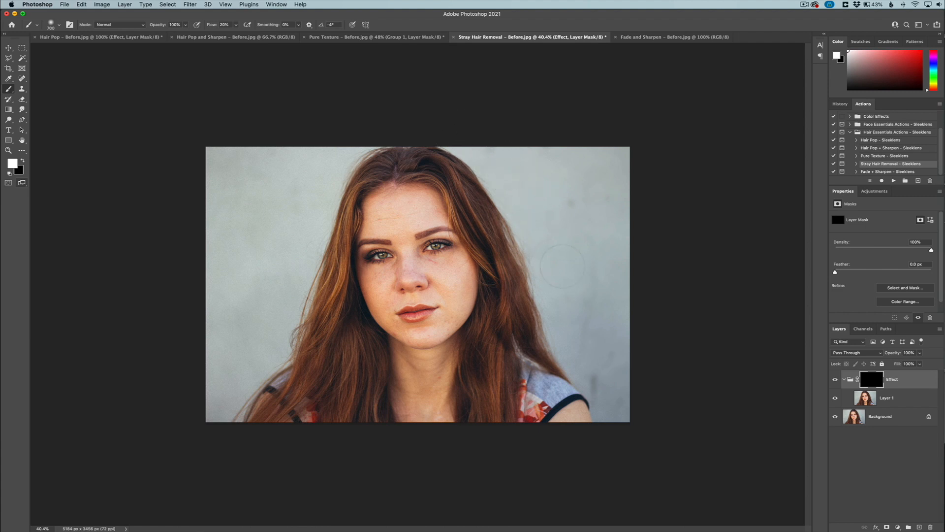
mouse_move(633, 383)
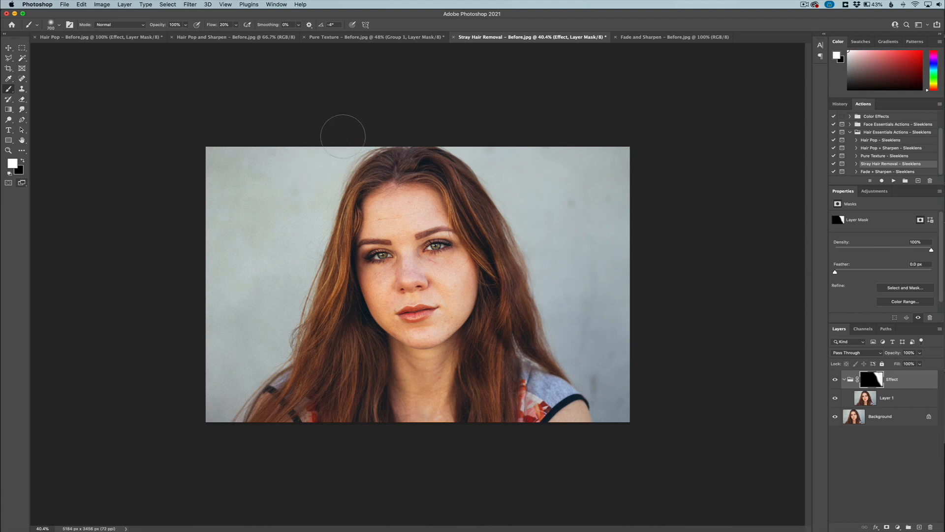
mouse_move(286, 254)
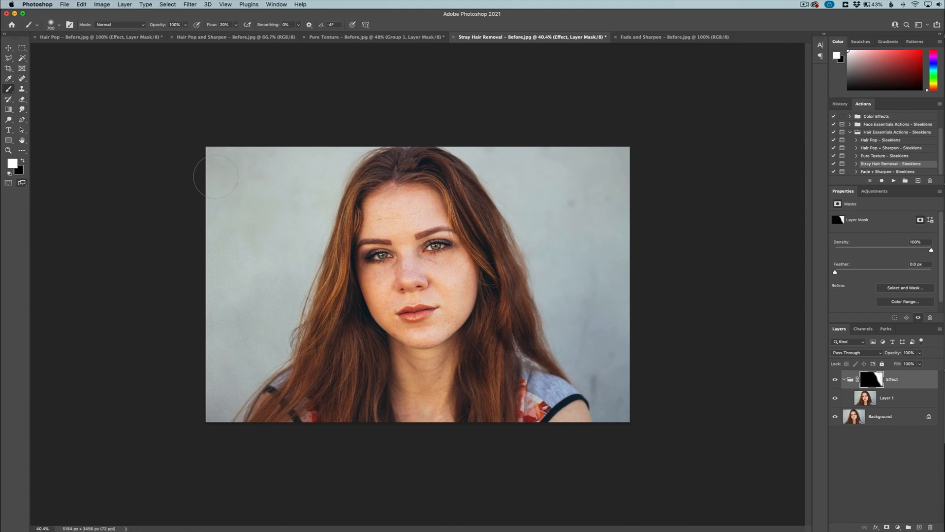
mouse_move(245, 352)
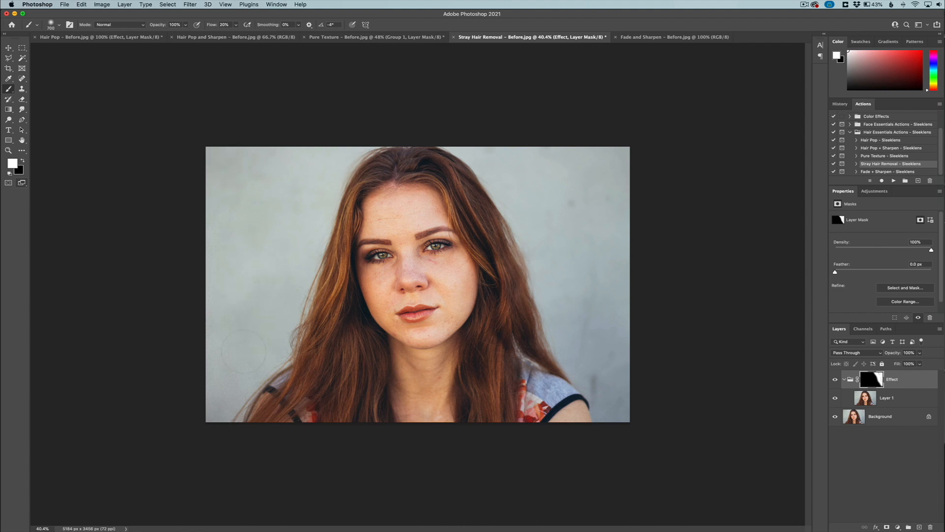
mouse_move(284, 253)
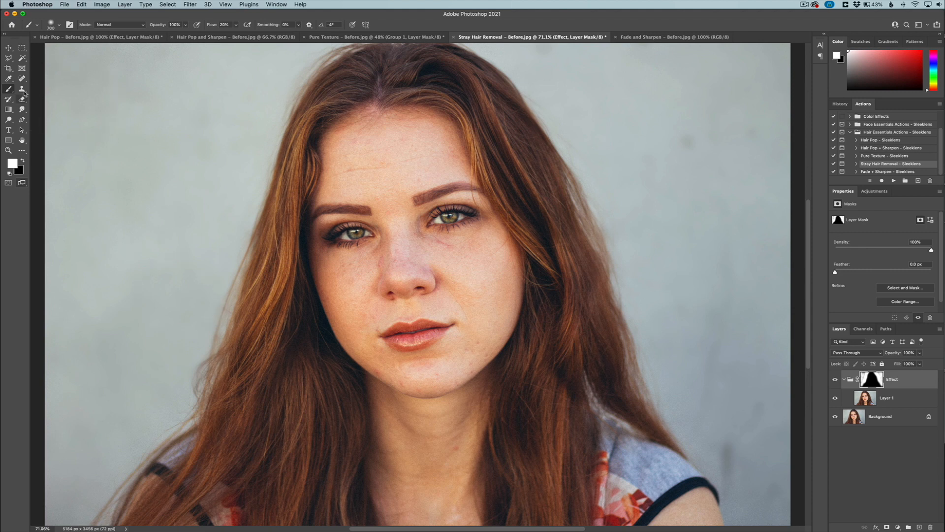
mouse_move(22, 79)
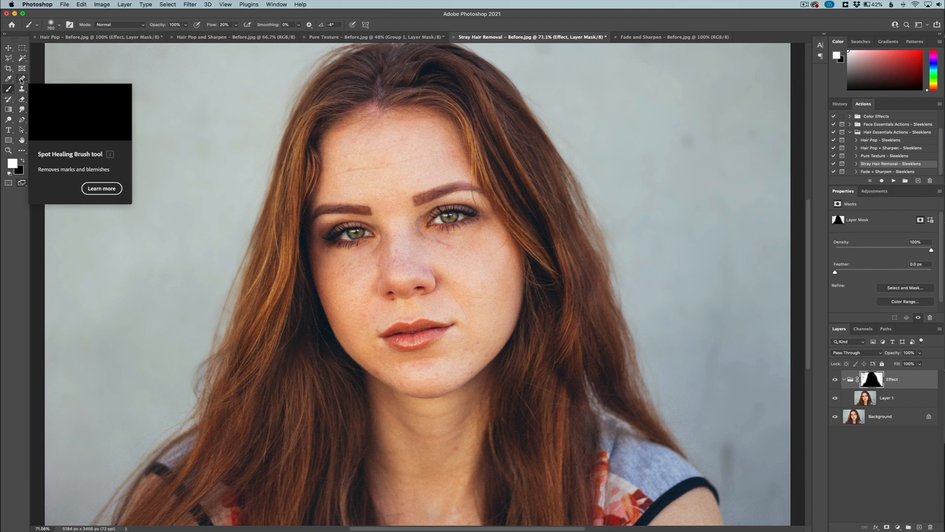
mouse_move(203, 172)
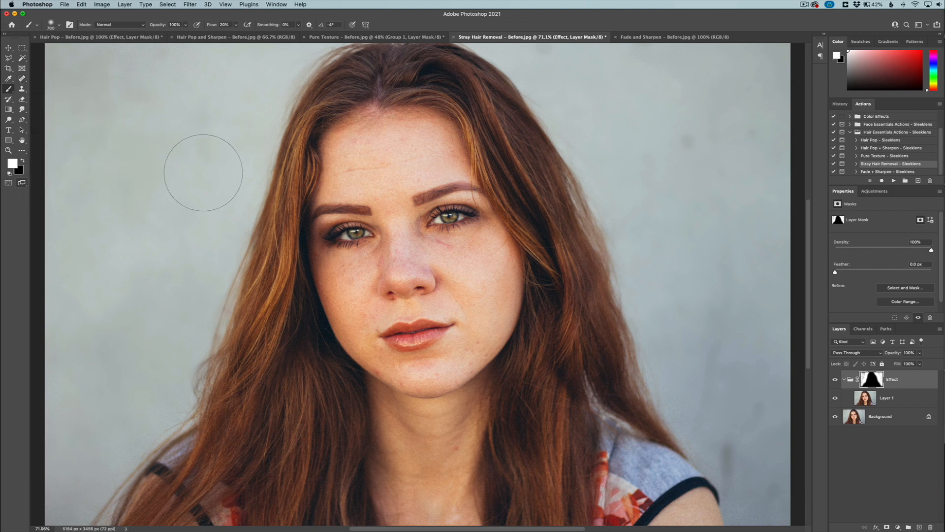
mouse_move(199, 259)
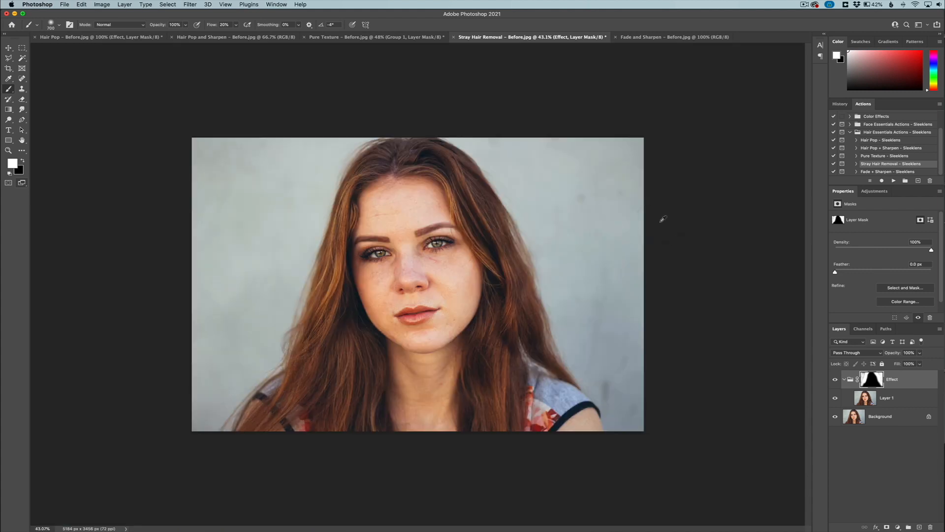
mouse_move(515, 172)
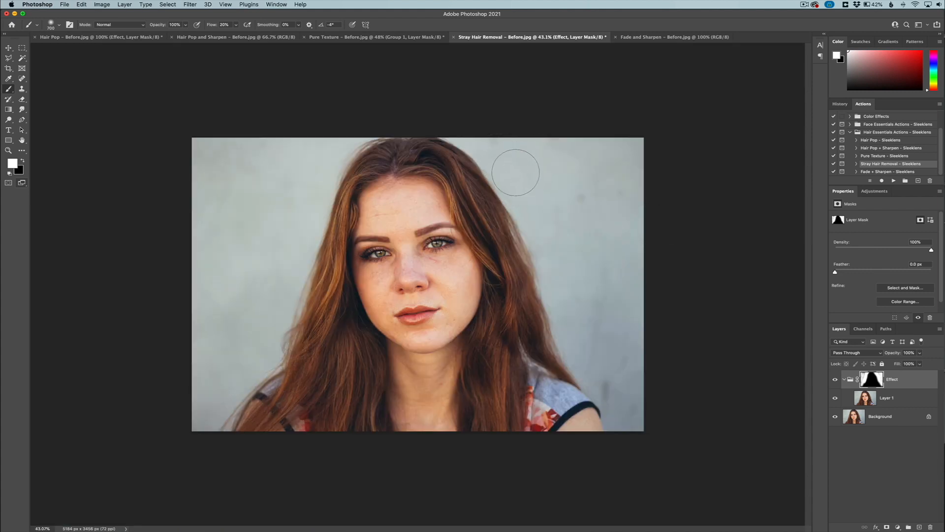
mouse_move(579, 339)
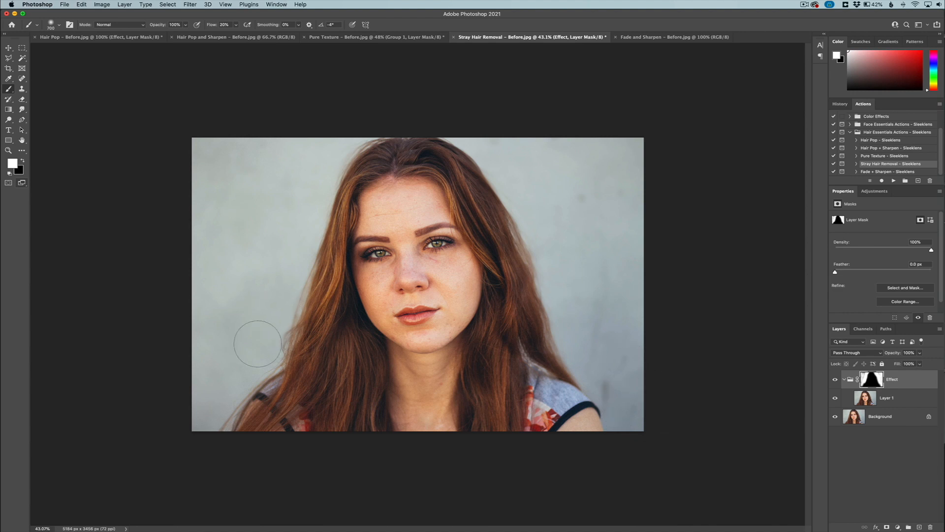
mouse_move(315, 155)
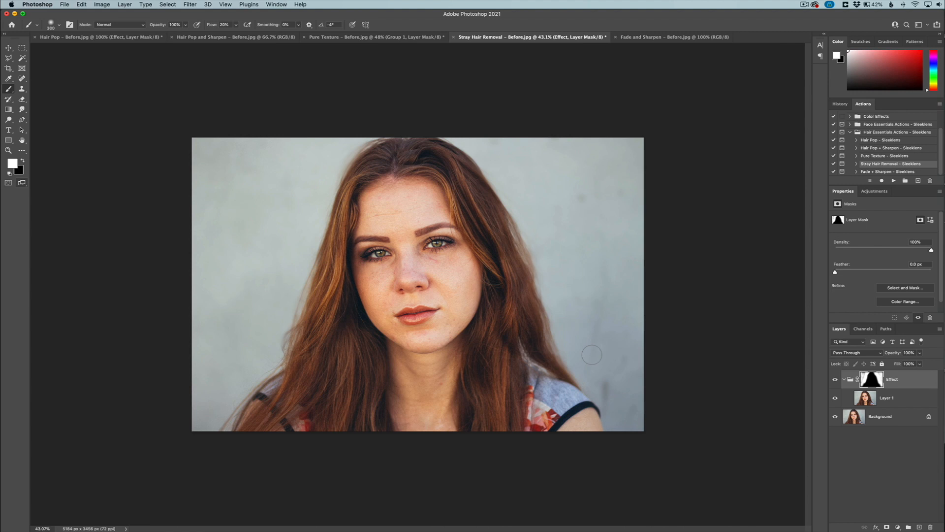
mouse_move(596, 355)
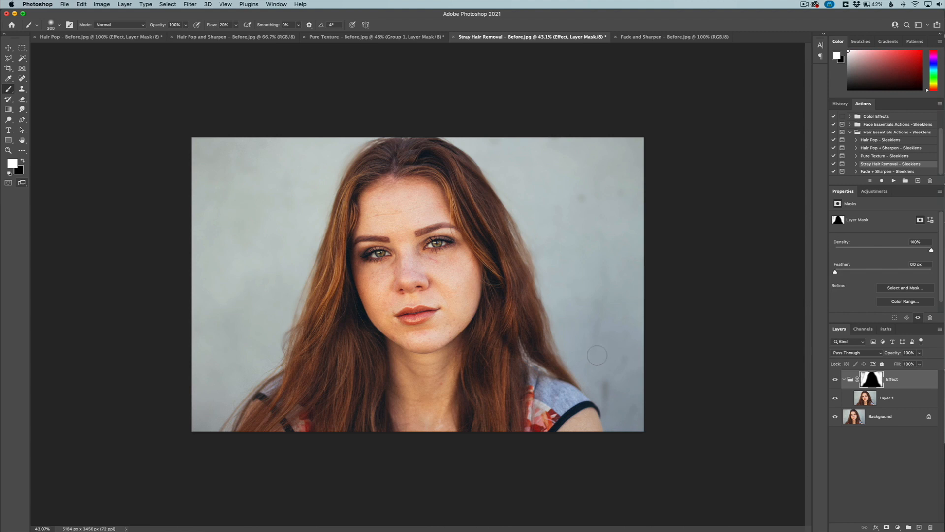